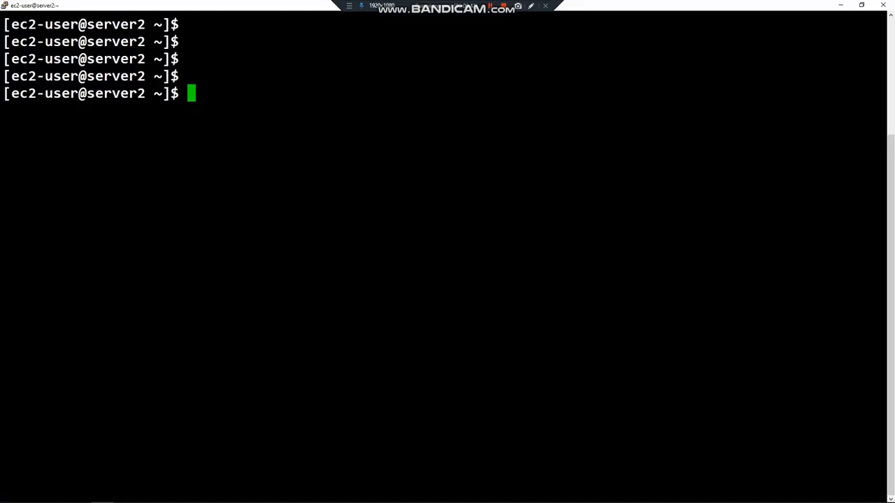
Step: Run 'aws --version', which reports aws-cli/1.16.300 installed on server2
text(awd)
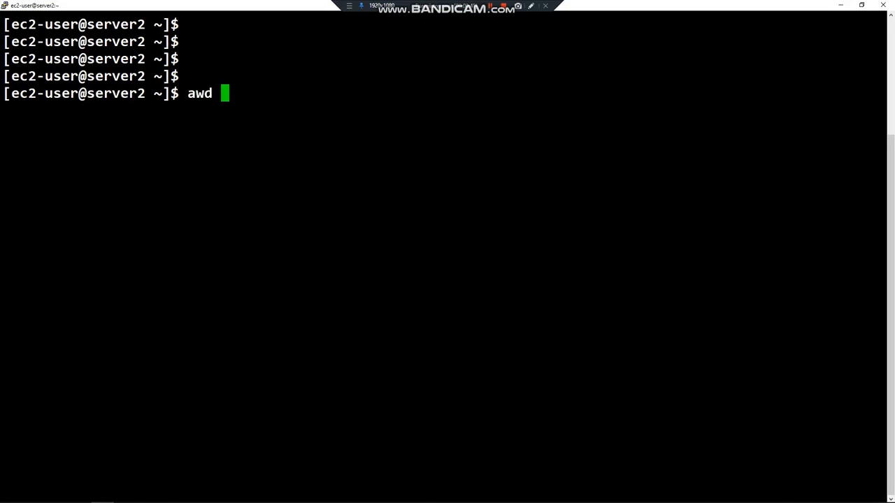
key(BackSpace)
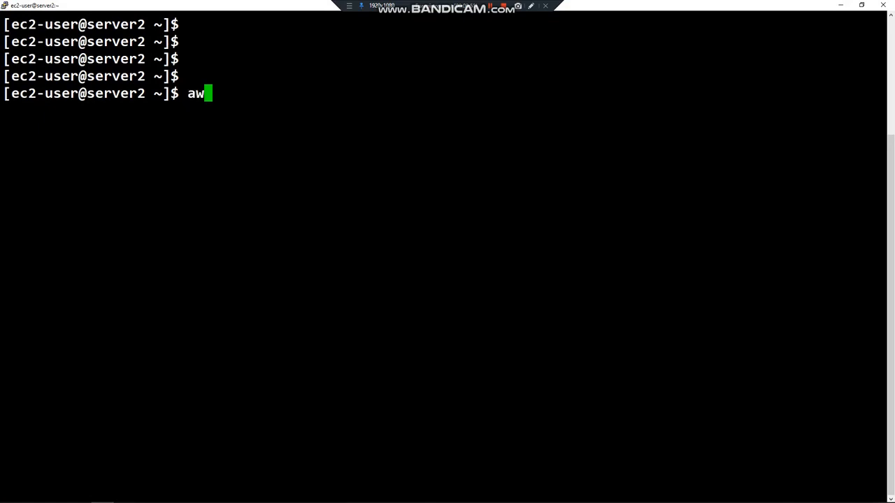
text(s --)
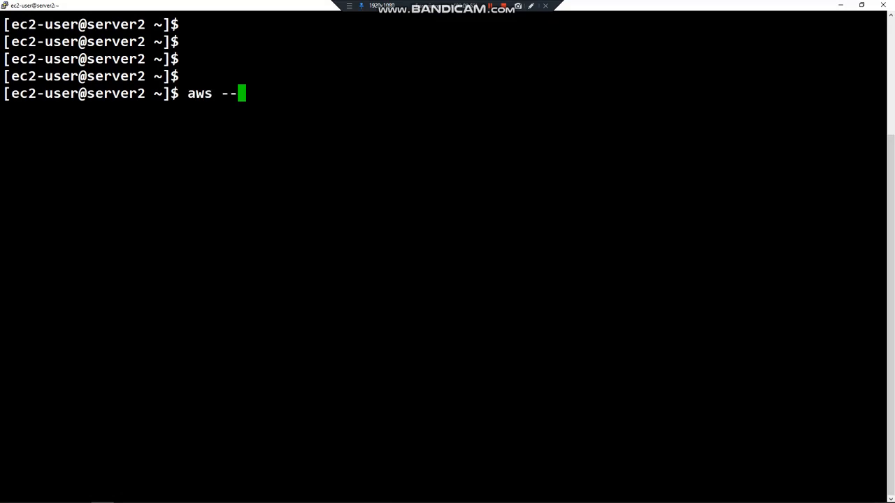
text(version)
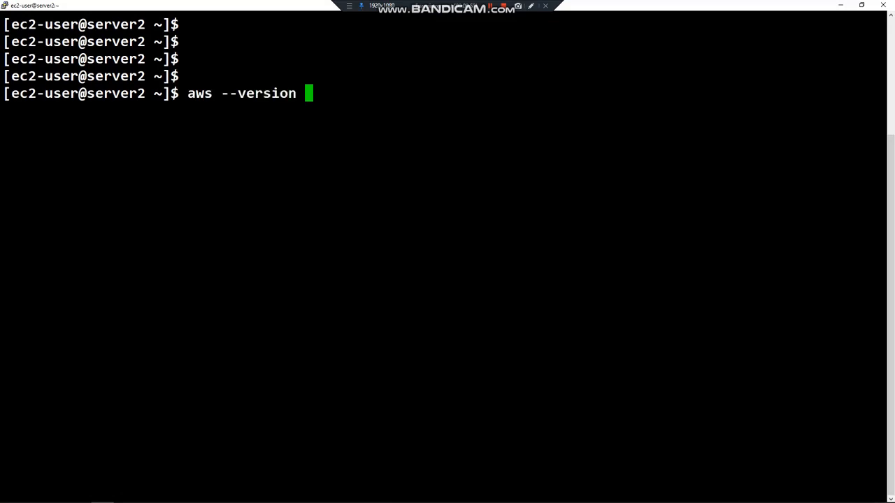
key(Return)
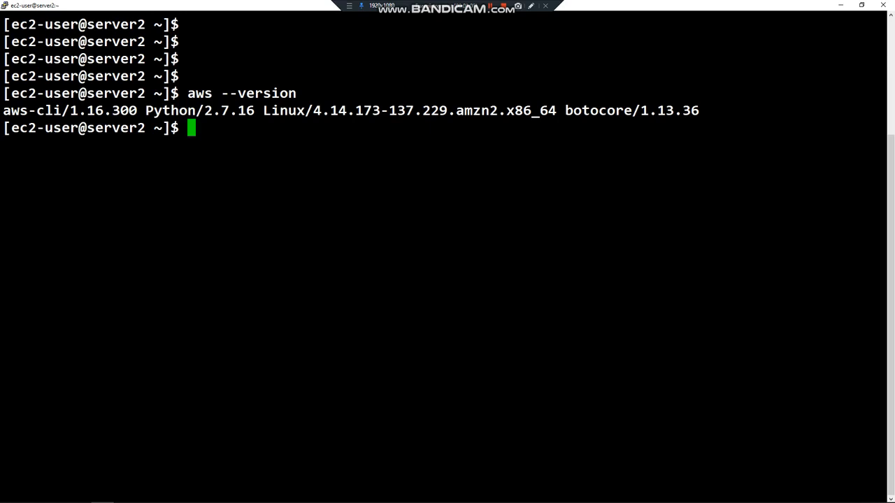
Step: Compose 'aws ec2 start-instances --instance-ids' at the prompt without running it yet
key(Return)
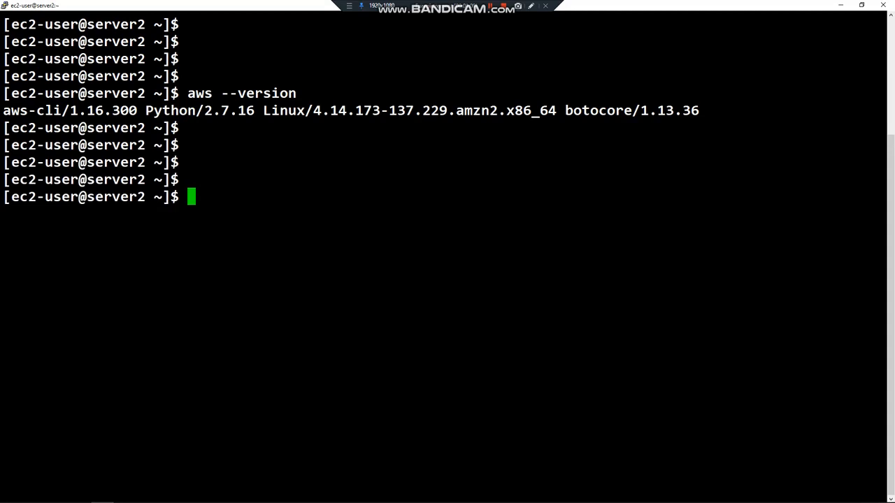
text(aws)
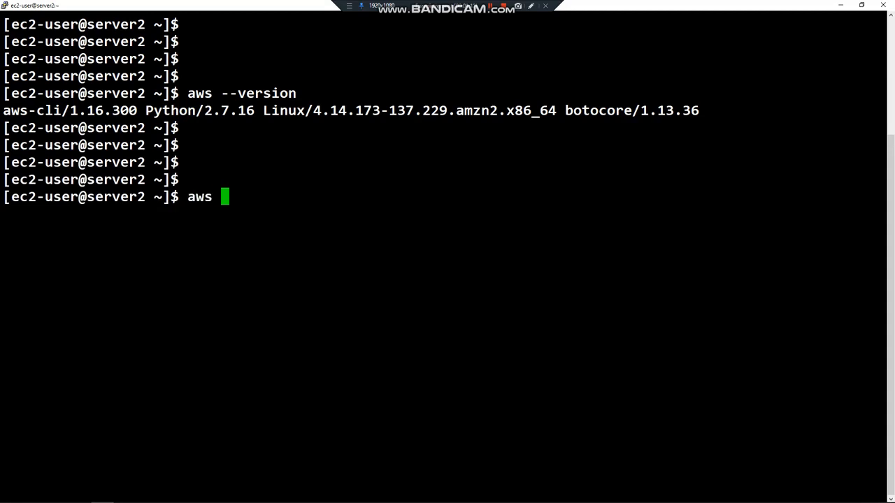
text(ec2)
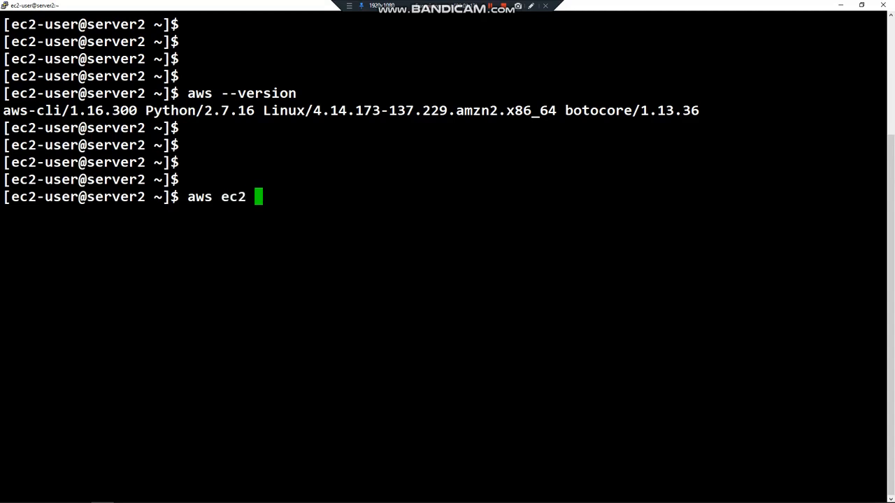
text(start)
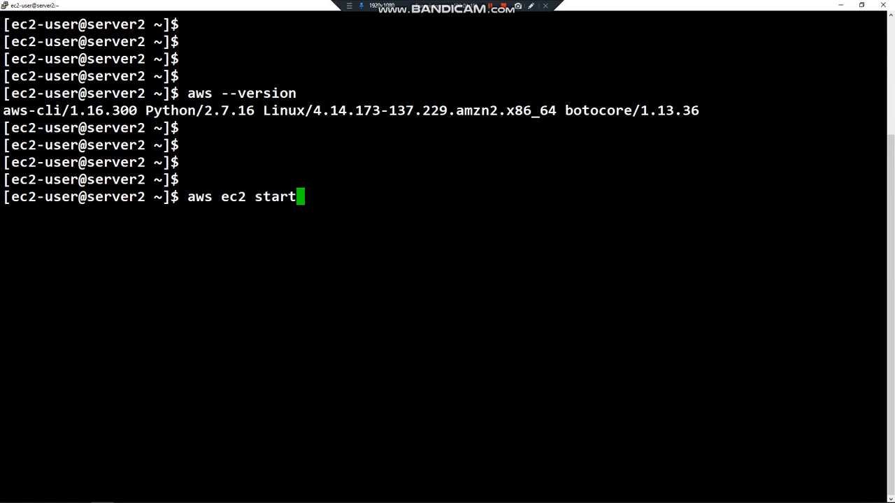
text(-insta)
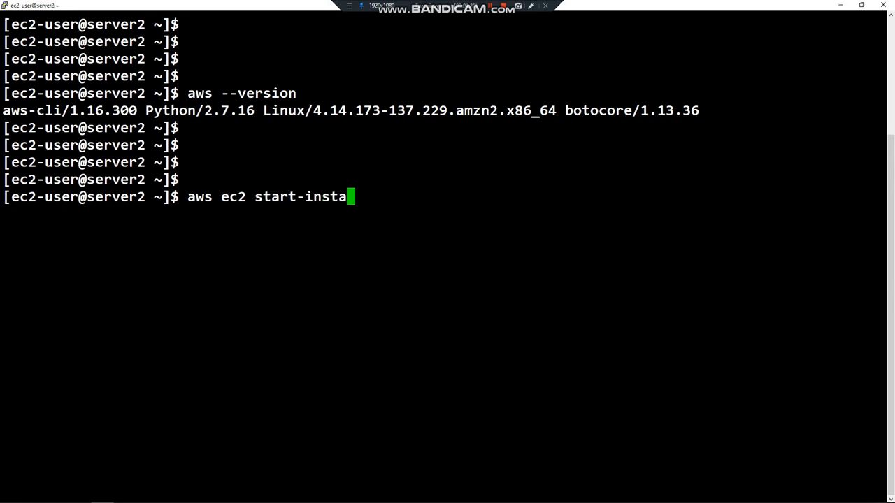
text(nces)
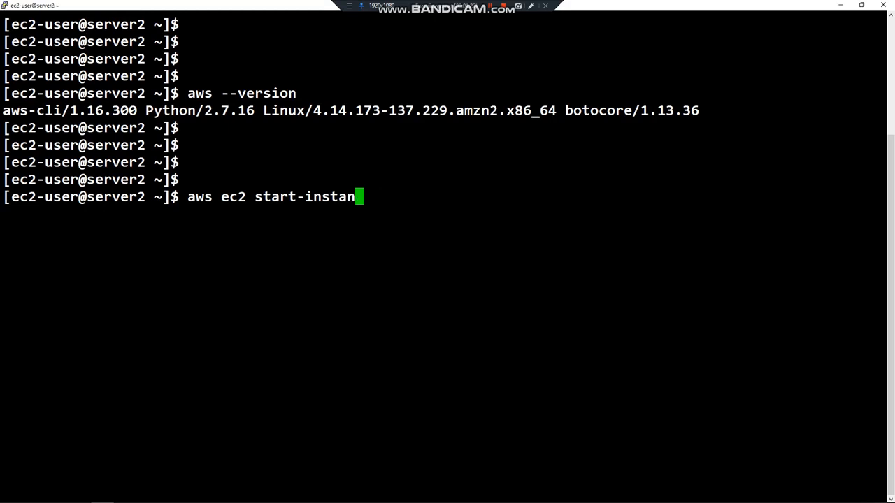
text(ces)
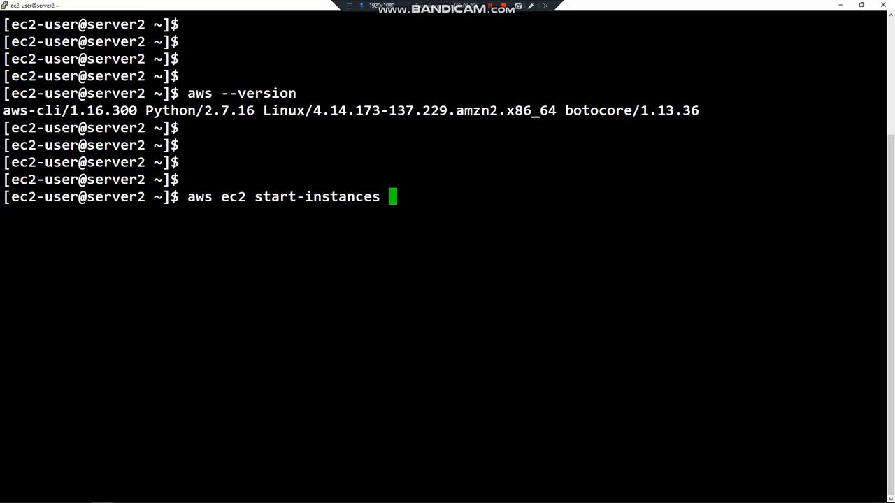
text(--)
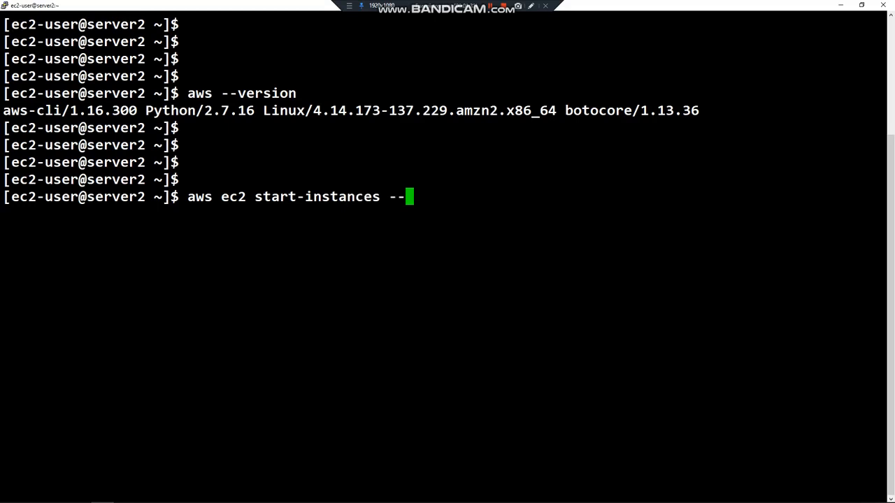
text(instance)
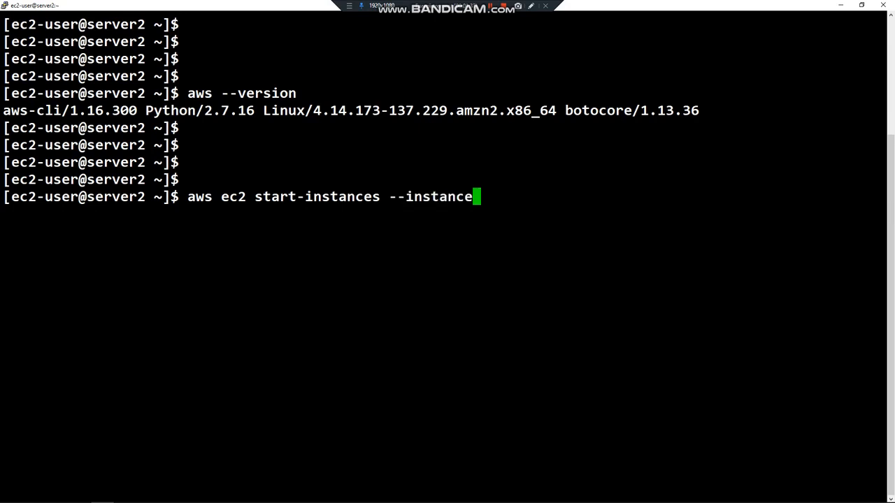
text(-i)
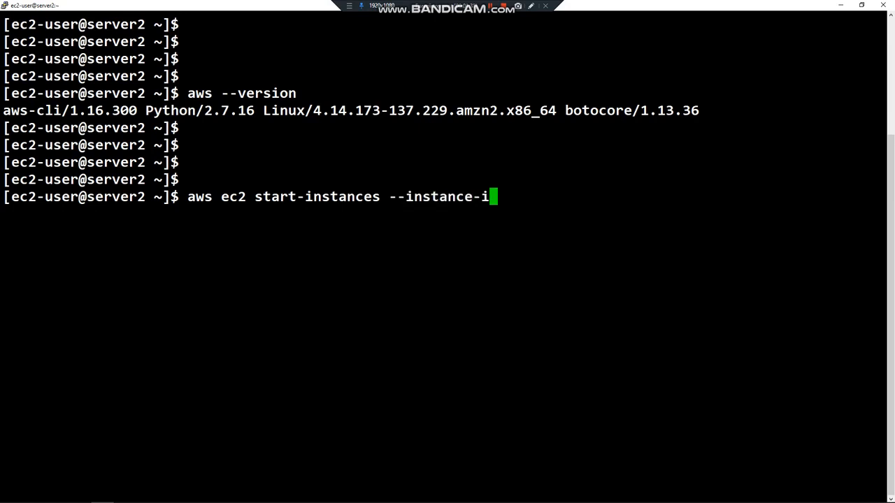
text(ds)
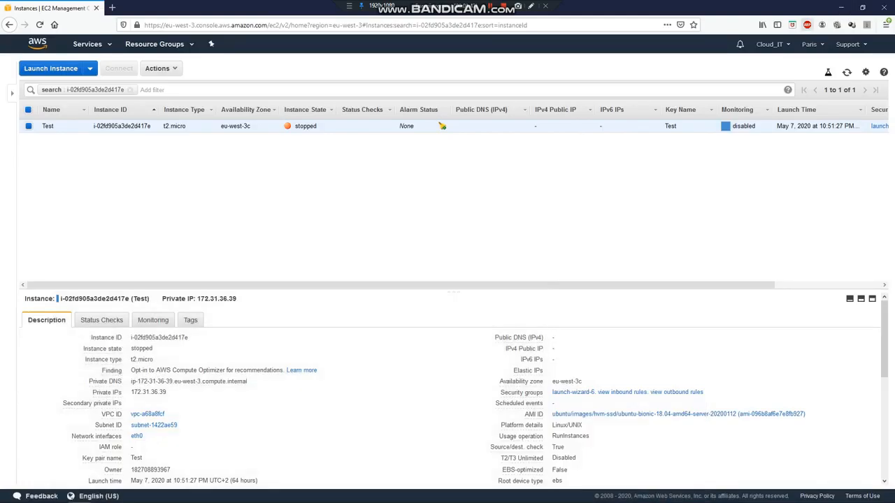
mouse_move(182, 337)
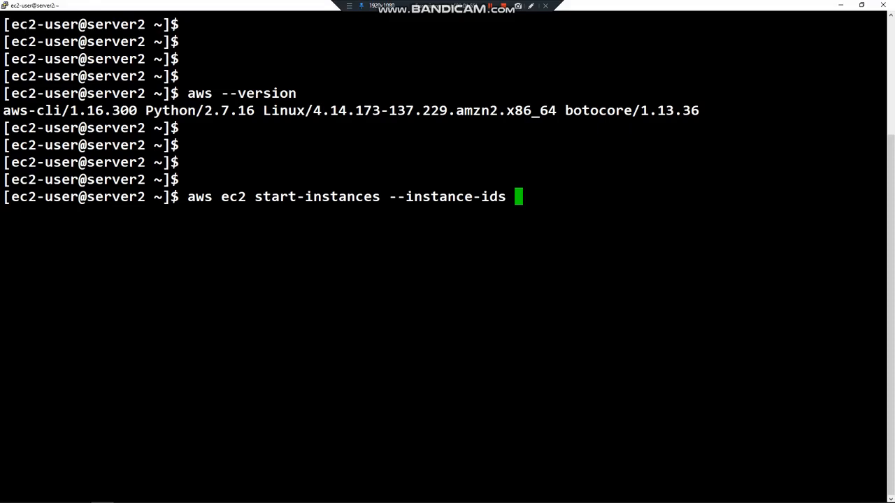
Step: Run start-instances for i-02fd905a3de2d417e; JSON output shows the state moving from stopped to pending
text(i-02fd905a3de2d417e)
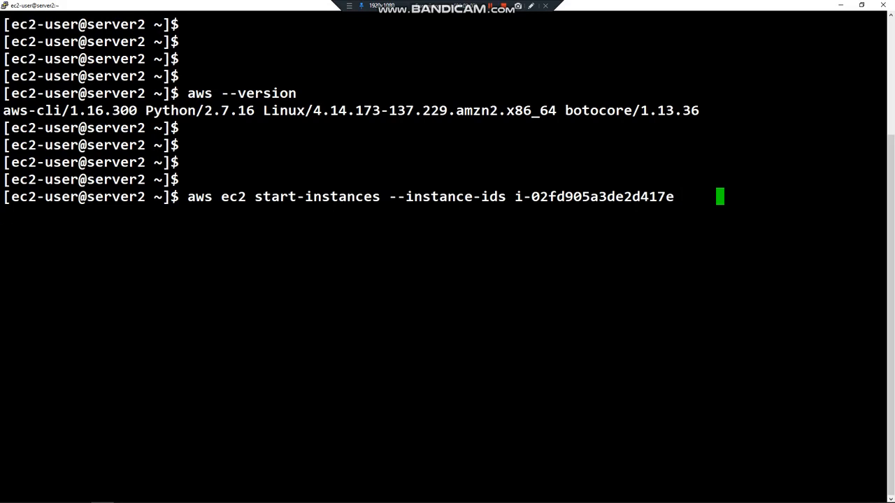
key(Return)
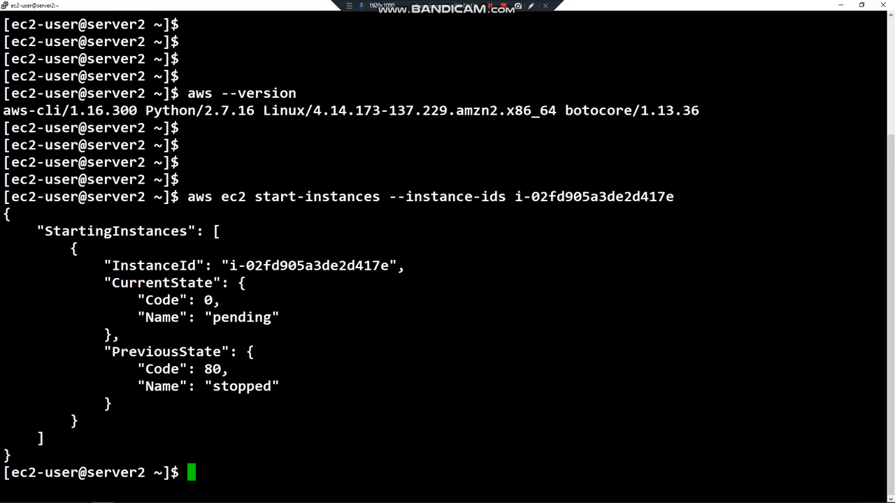
double_click(310, 266)
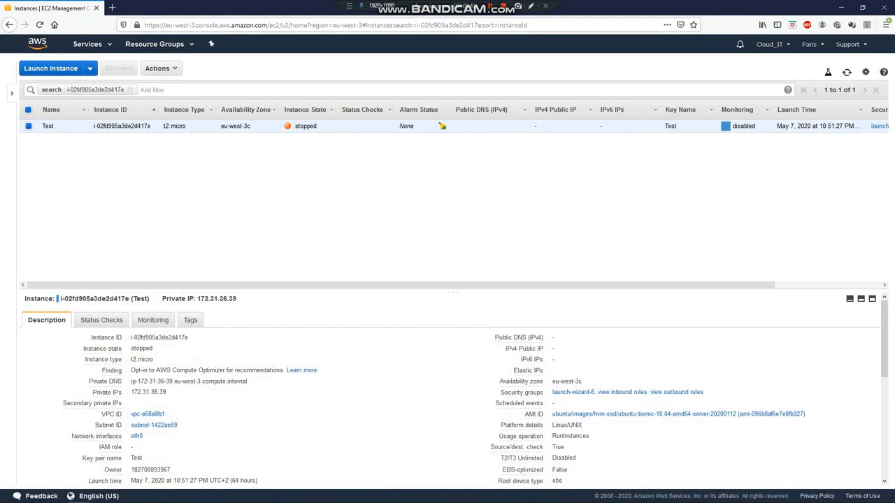
mouse_move(848, 73)
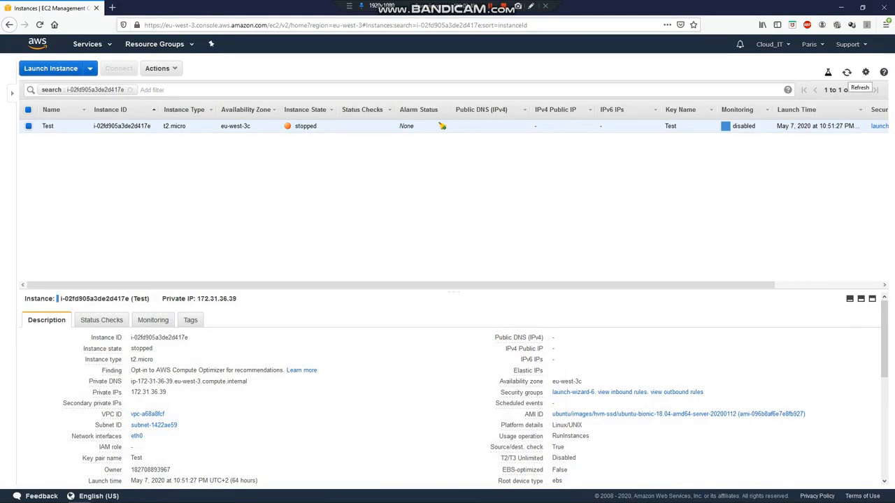
Step: Refresh the EC2 instances table, where Test is still listed as stopped
click(846, 72)
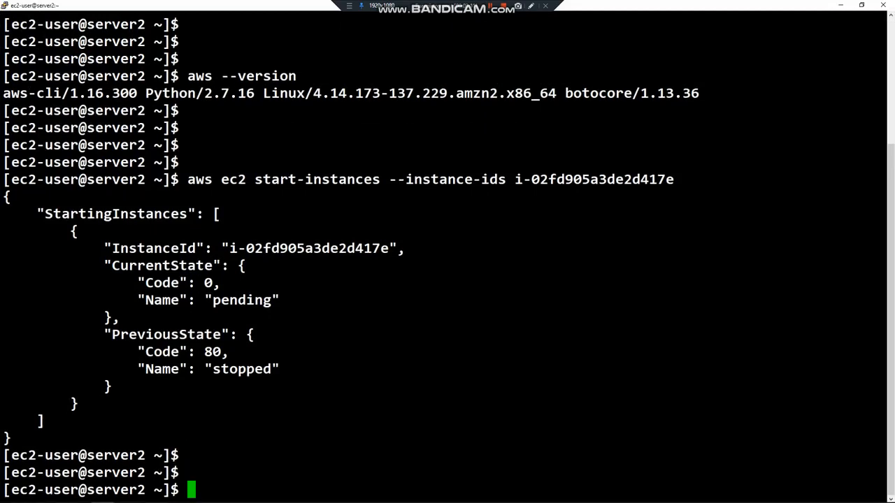
Step: Compose 'aws ec2 stop-instances --instance-ids', fixing a typo and reusing the option from the earlier command
scroll(down, 3)
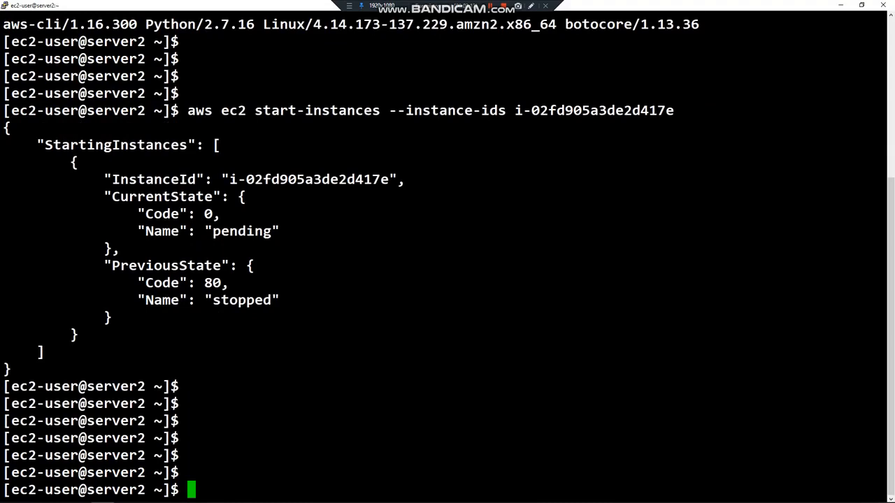
text(aws)
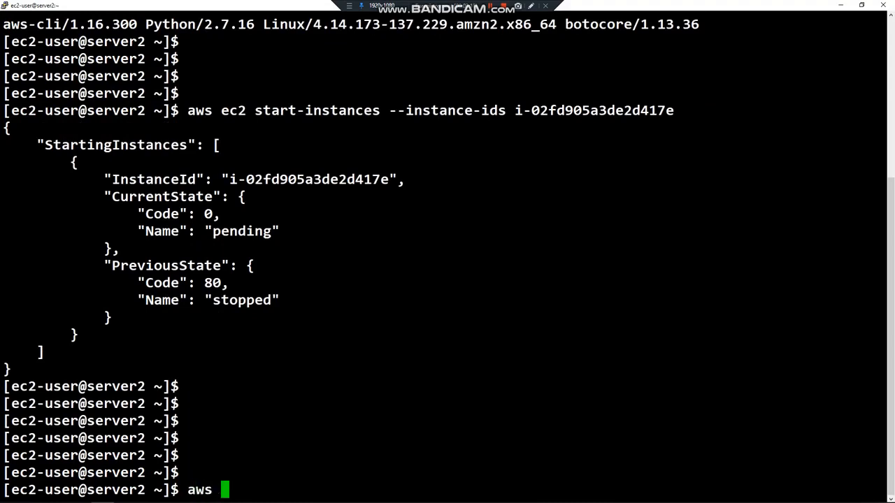
text(ec2)
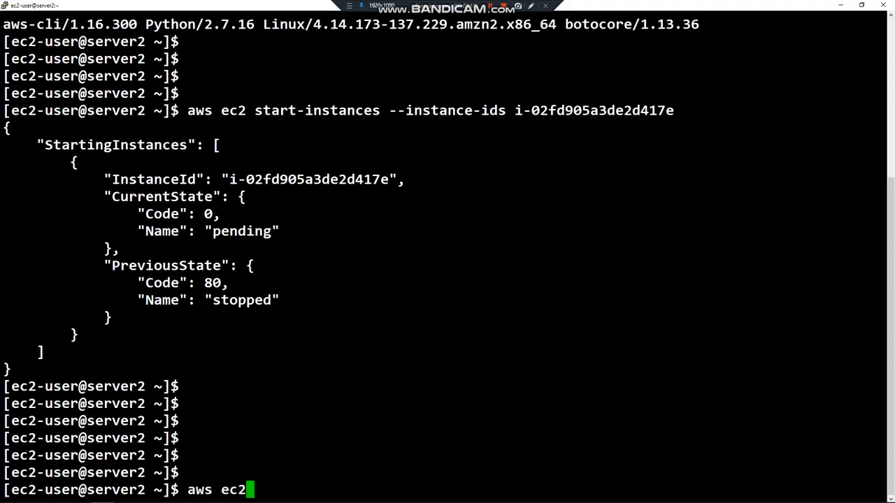
text(stop)
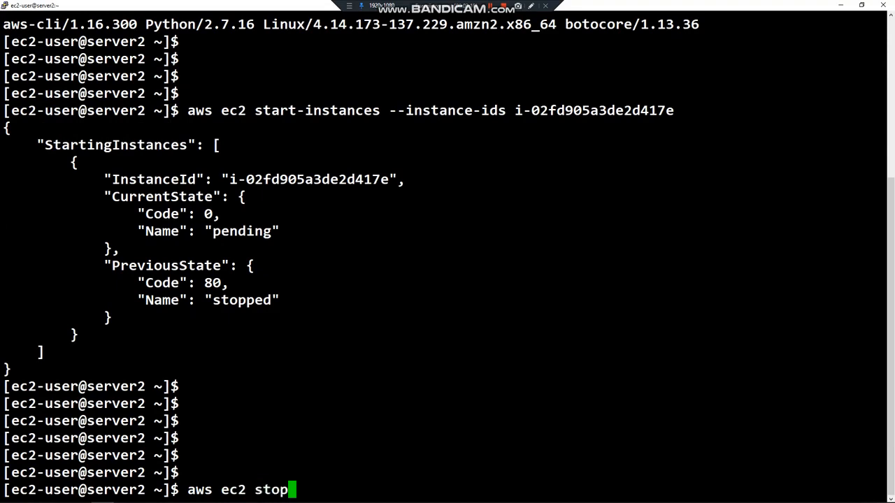
text(-instan)
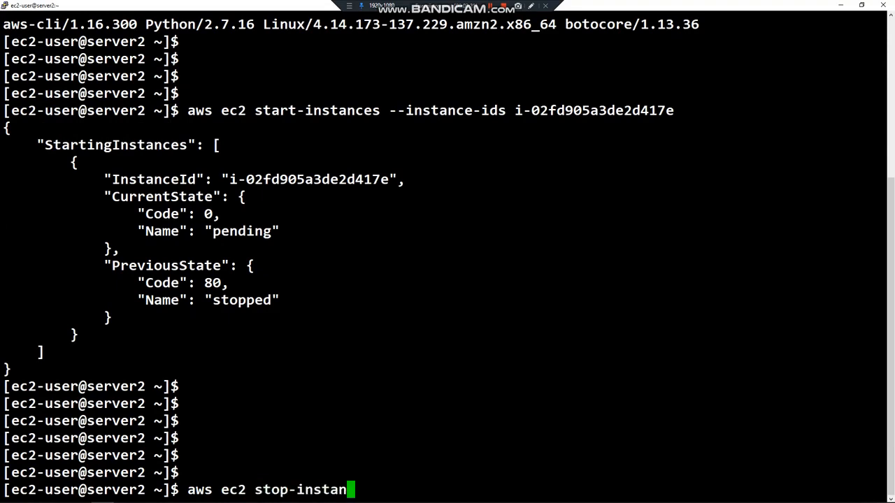
text(ces a)
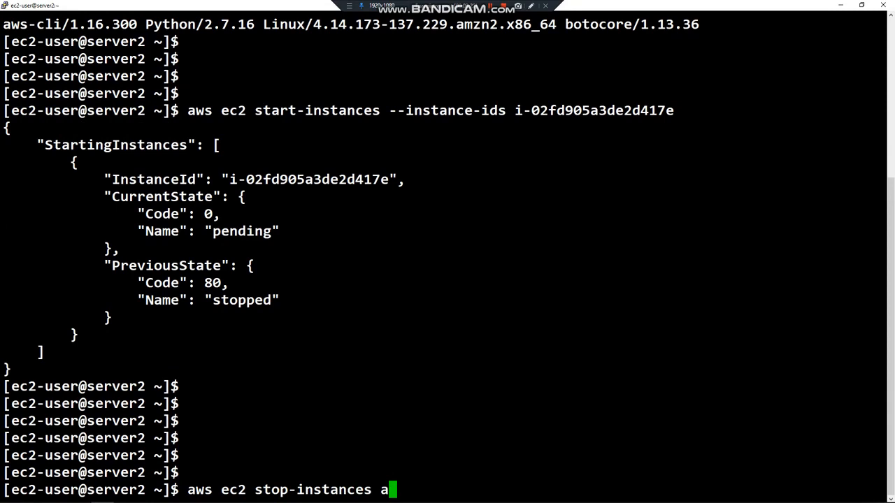
text(__i)
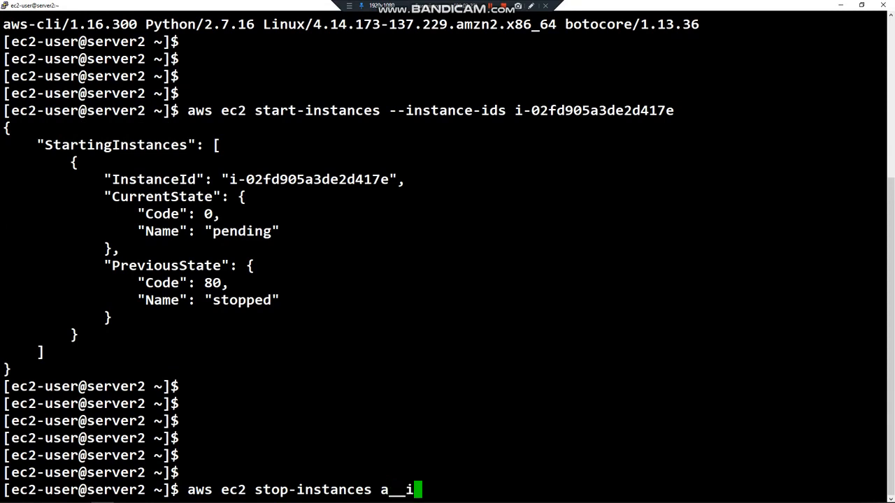
text(nstance)
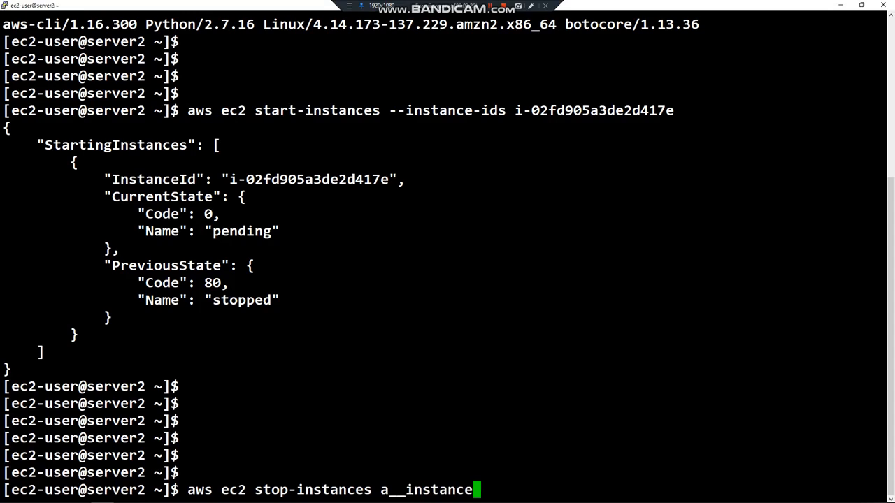
key(BackSpace)
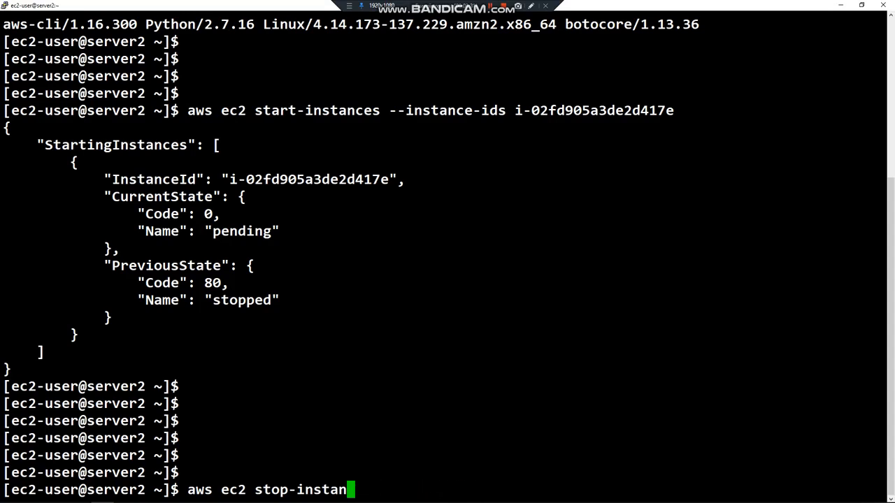
text(ces)
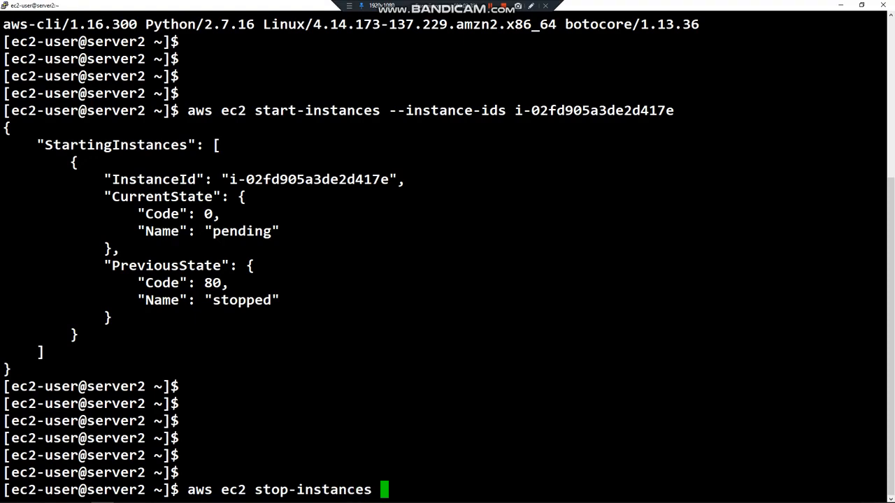
text(--)
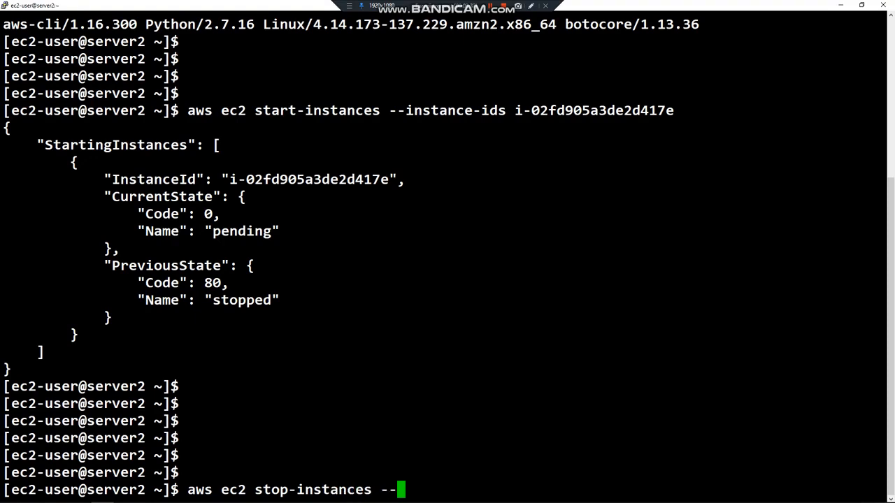
double_click(453, 109)
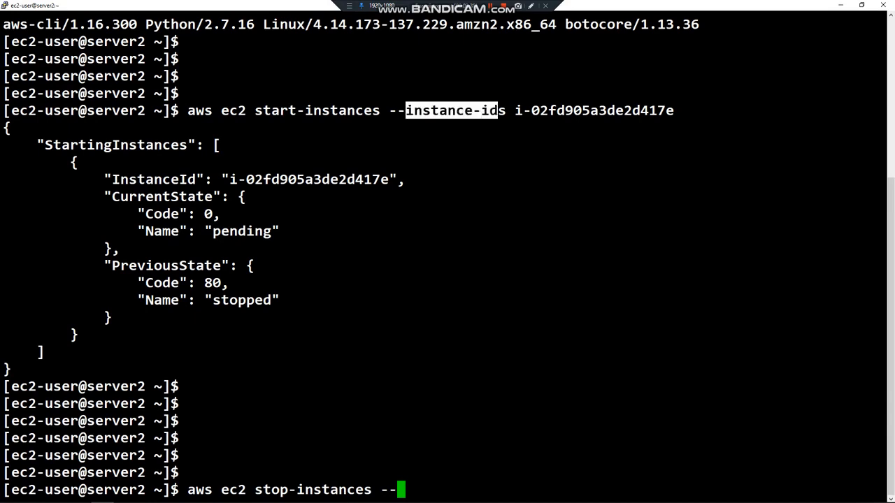
text(instance-ids)
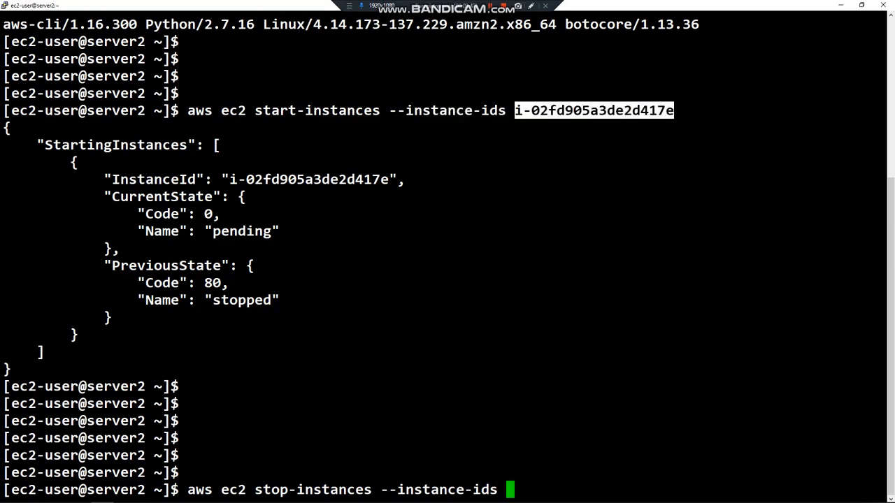
Step: Run stop-instances for i-02fd905a3de2d417e; JSON output shows the state moving from running to stopping
text(i-02fd905a3de2d417e)
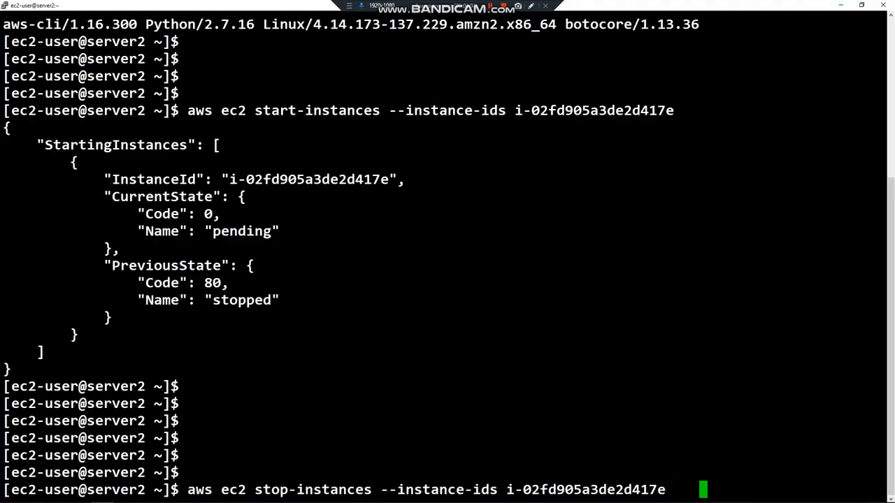
key(Return)
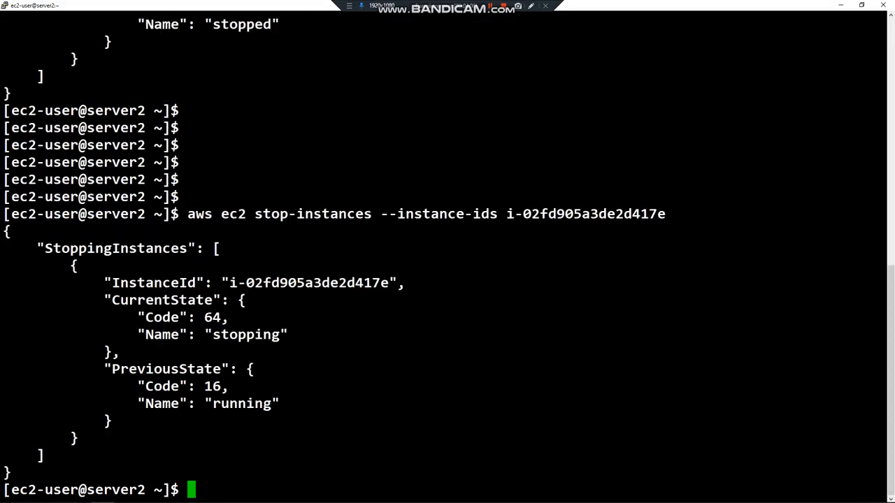